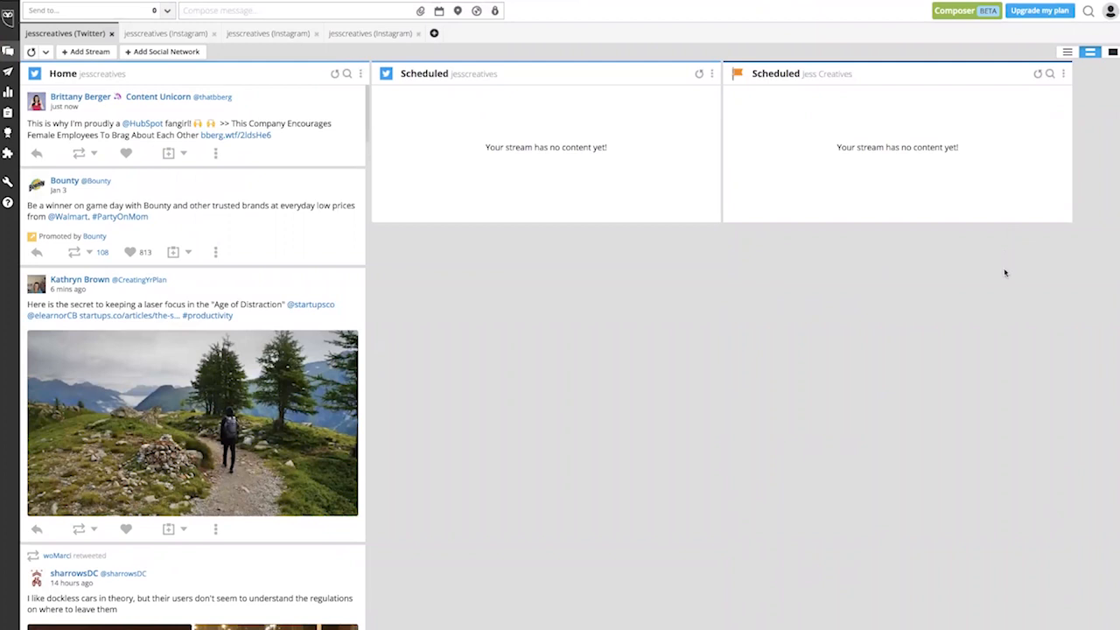
Step: Go to Manage social networks from the profile avatar menu
click(1111, 11)
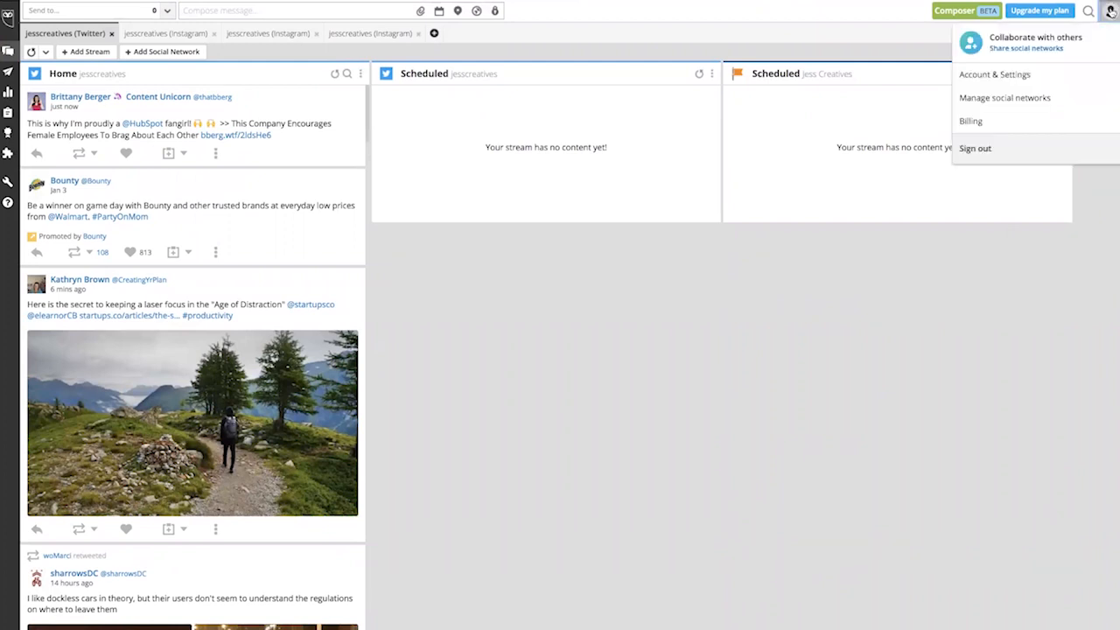
click(995, 74)
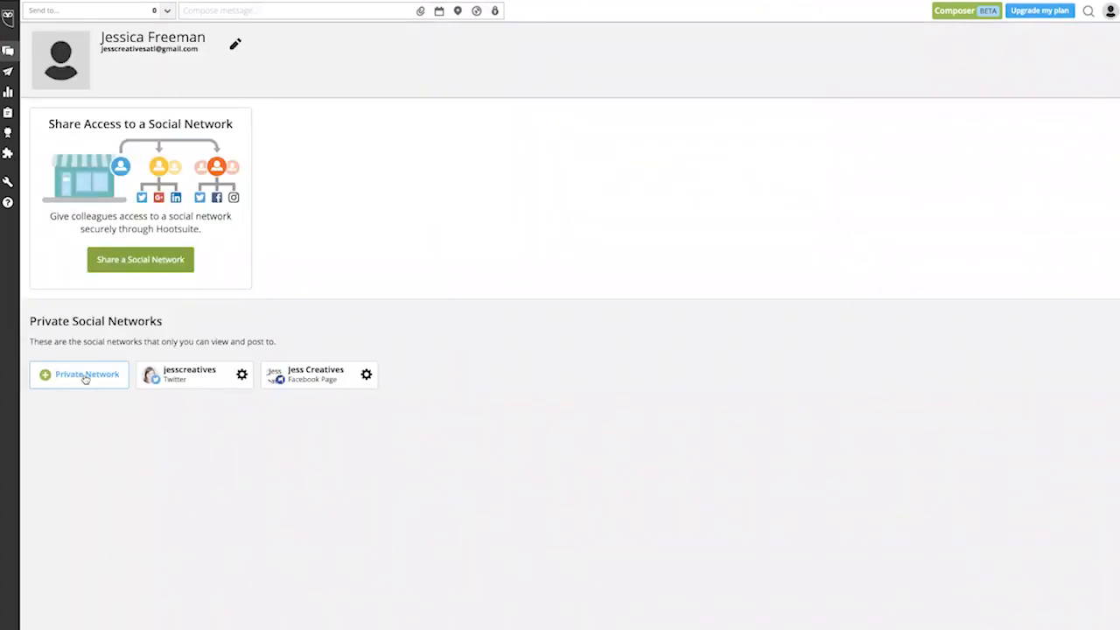
Step: Add the jesscreatives Instagram profile as a private network, authenticated through Facebook
click(79, 375)
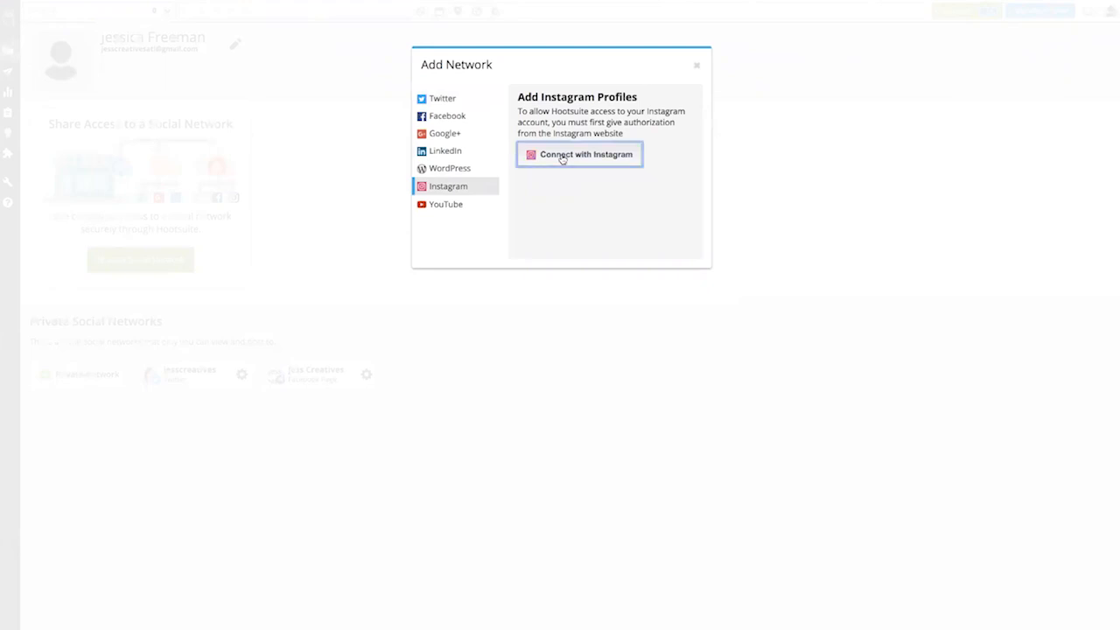
click(579, 154)
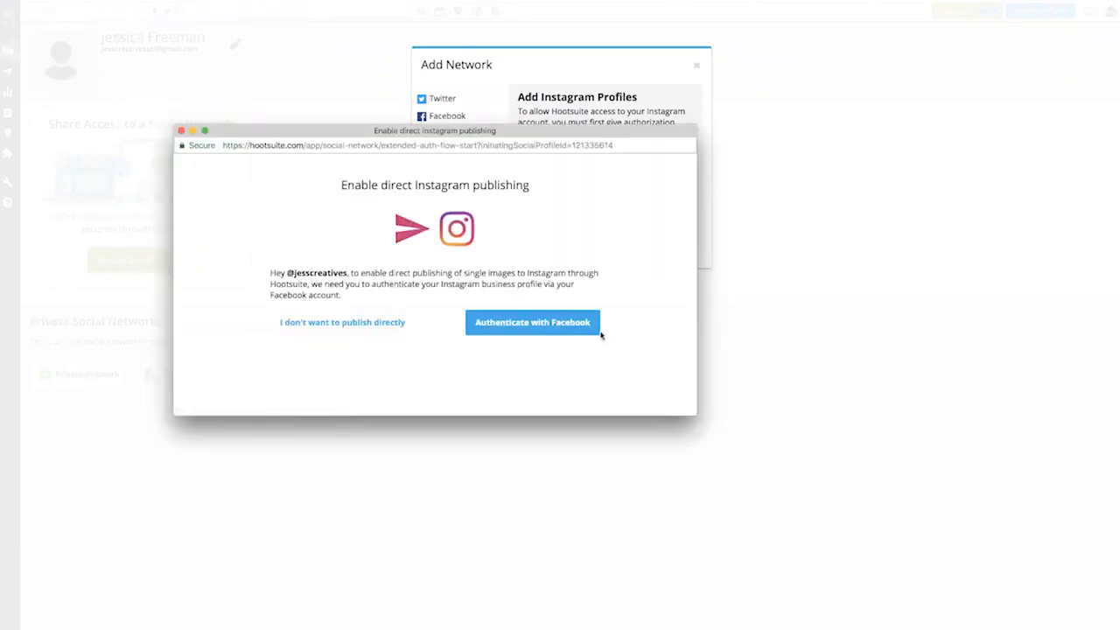
click(532, 322)
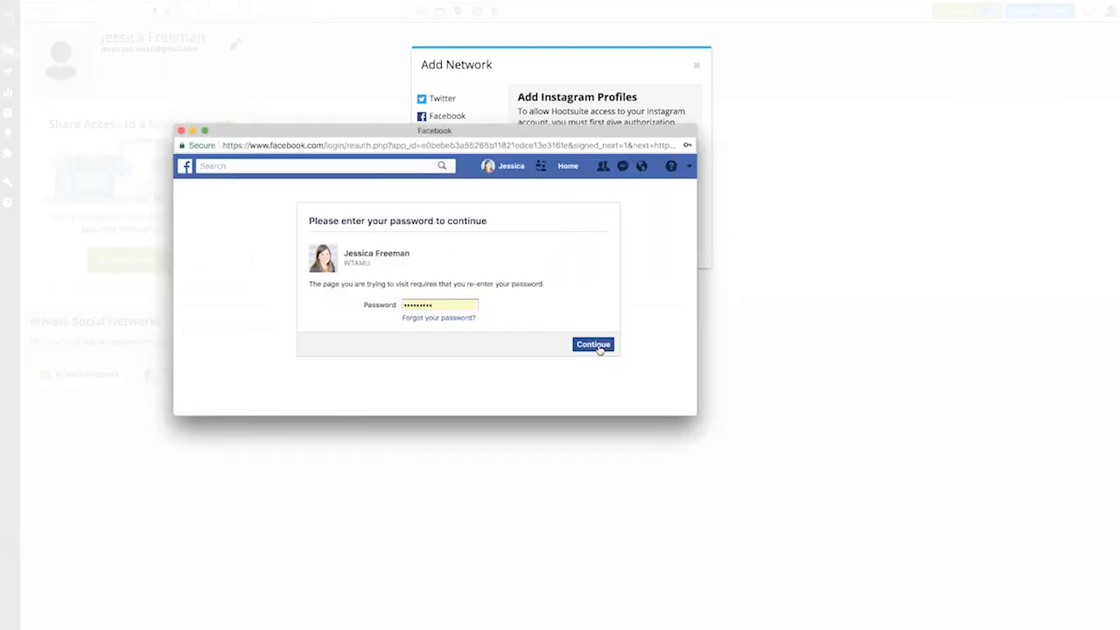
click(593, 344)
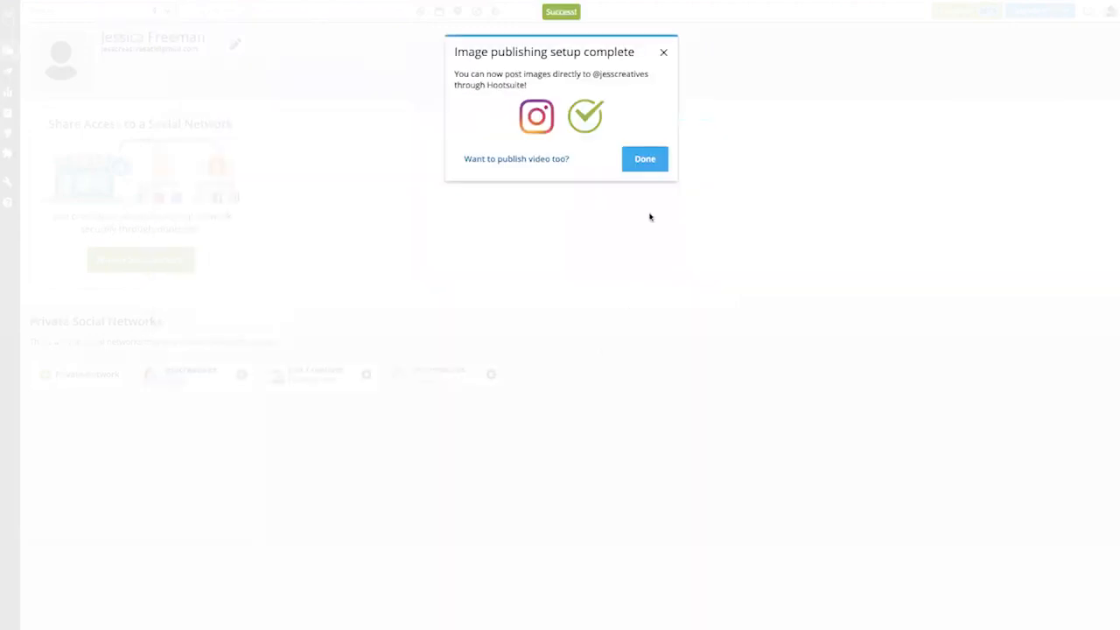
click(645, 158)
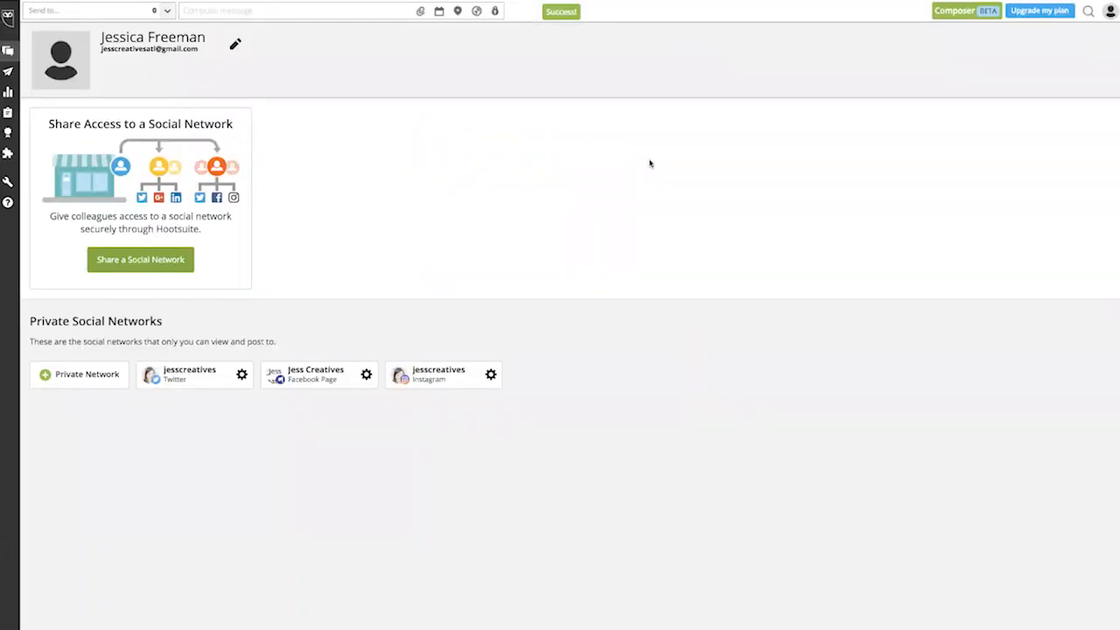
mouse_move(637, 188)
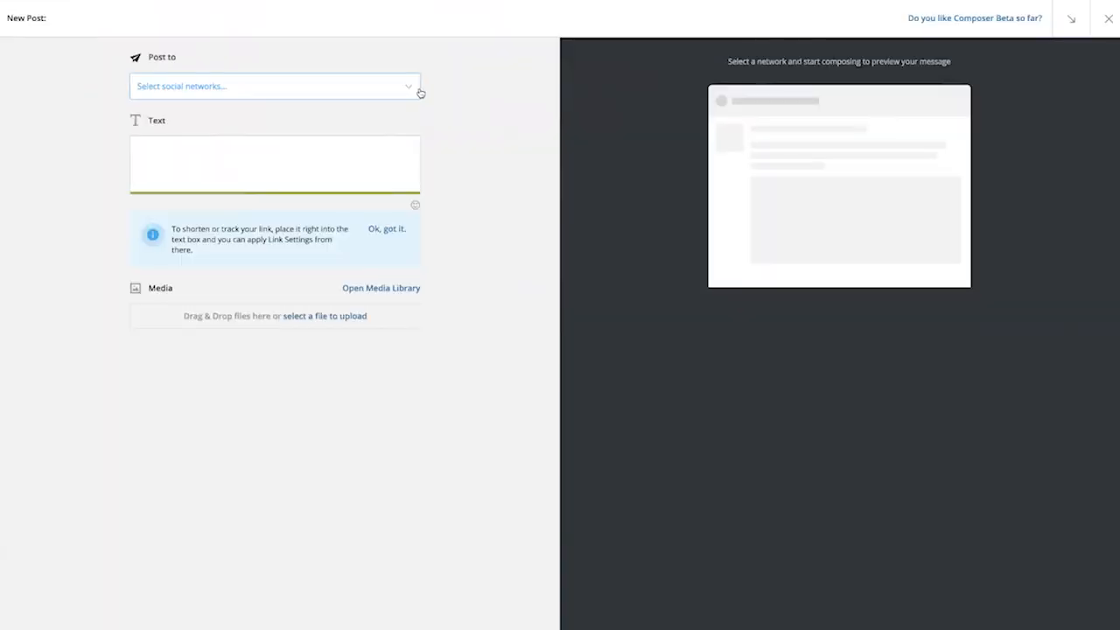
Step: Address a new post to the Instagram profile with caption "Hey guys! Here is my caption."
click(275, 86)
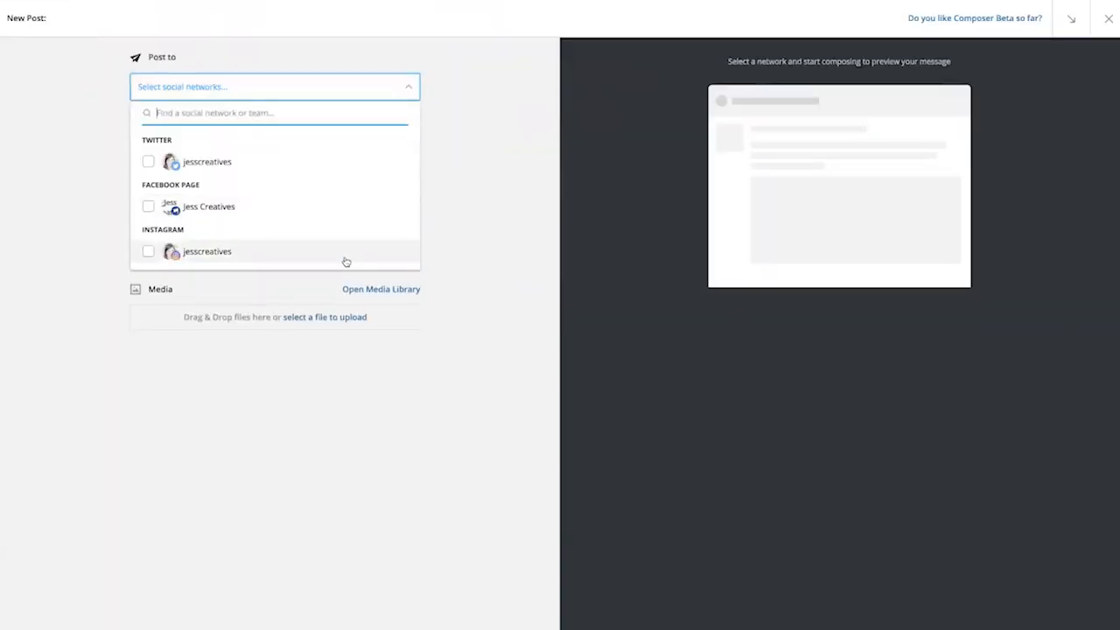
click(148, 251)
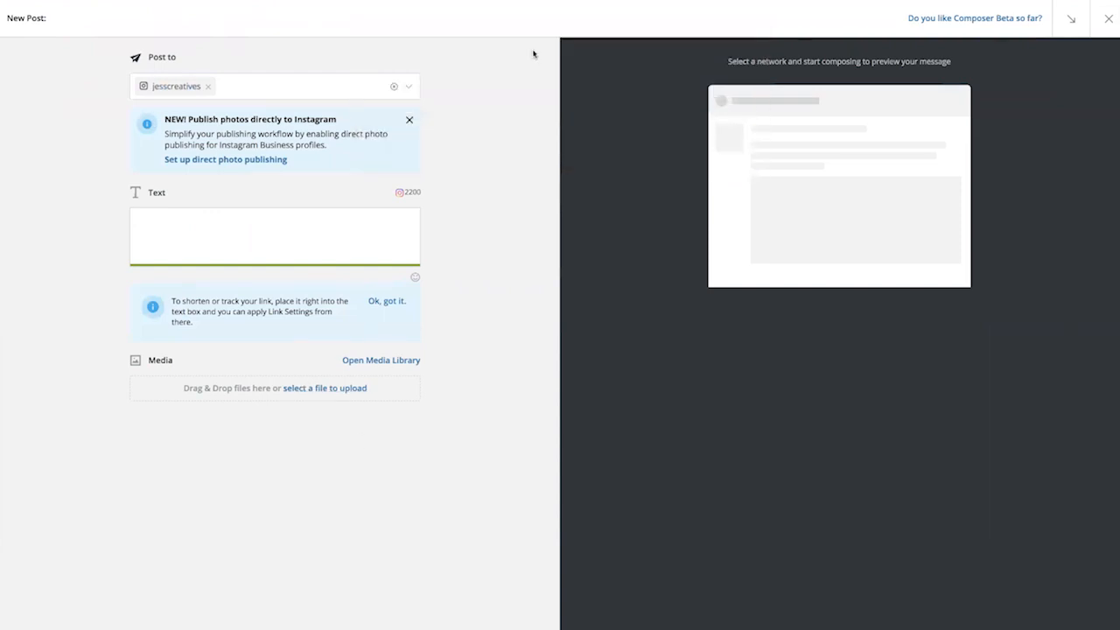
text(Hey guys! Here is my)
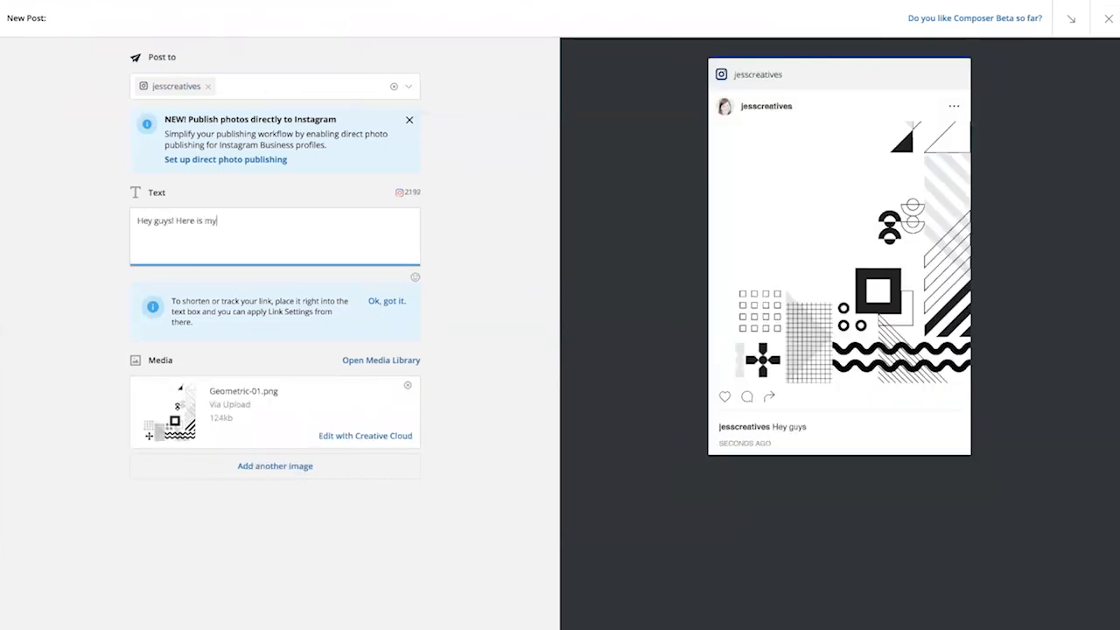
text(caption.)
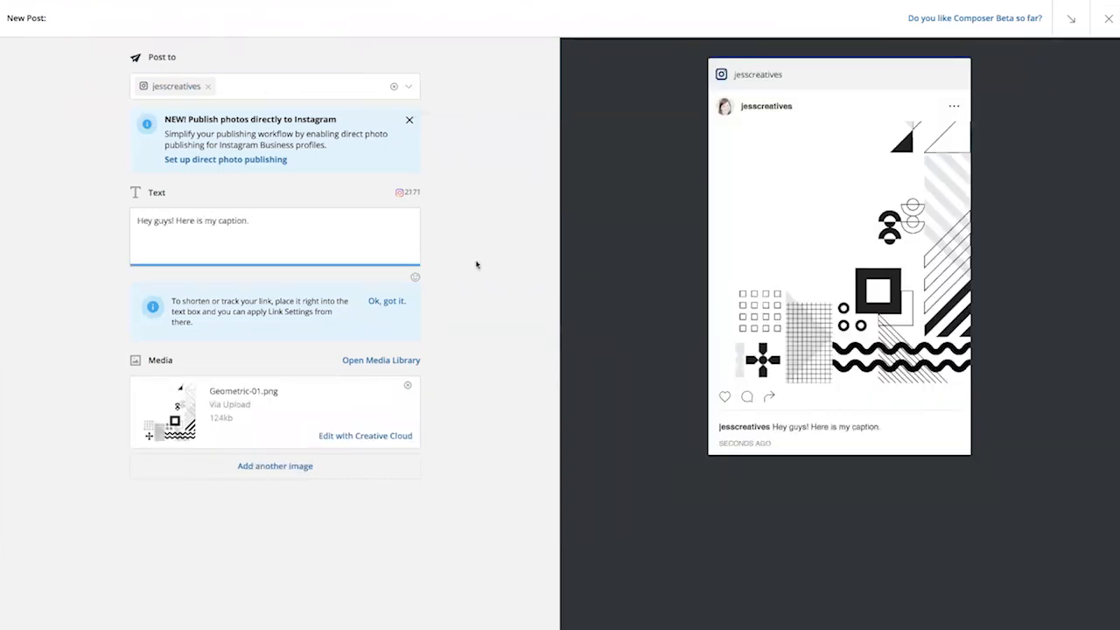
scroll(down, 3)
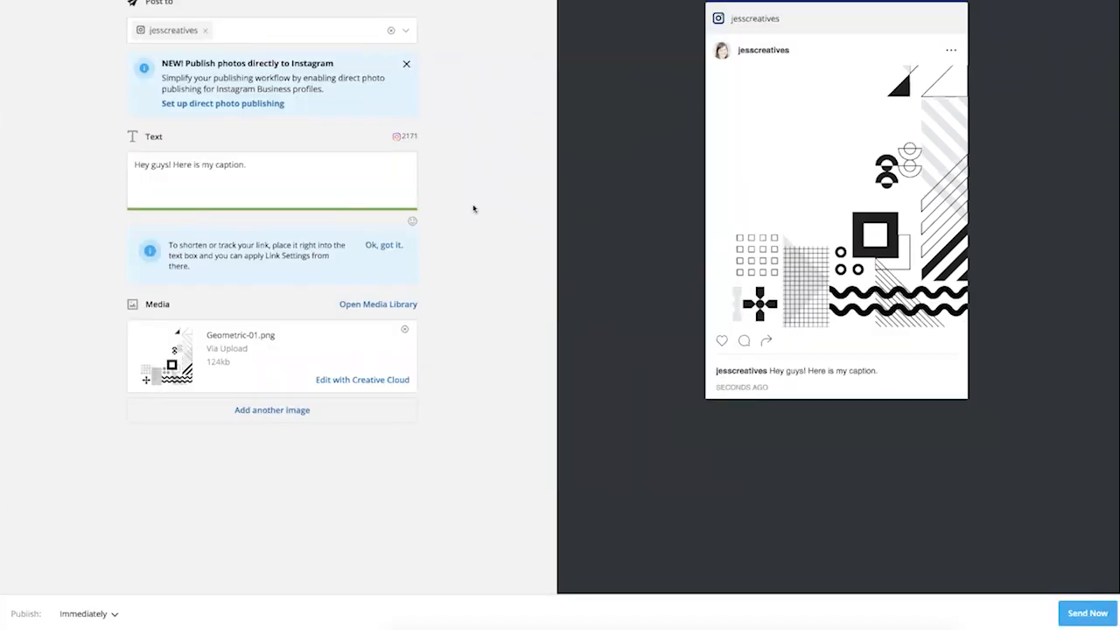
mouse_move(463, 208)
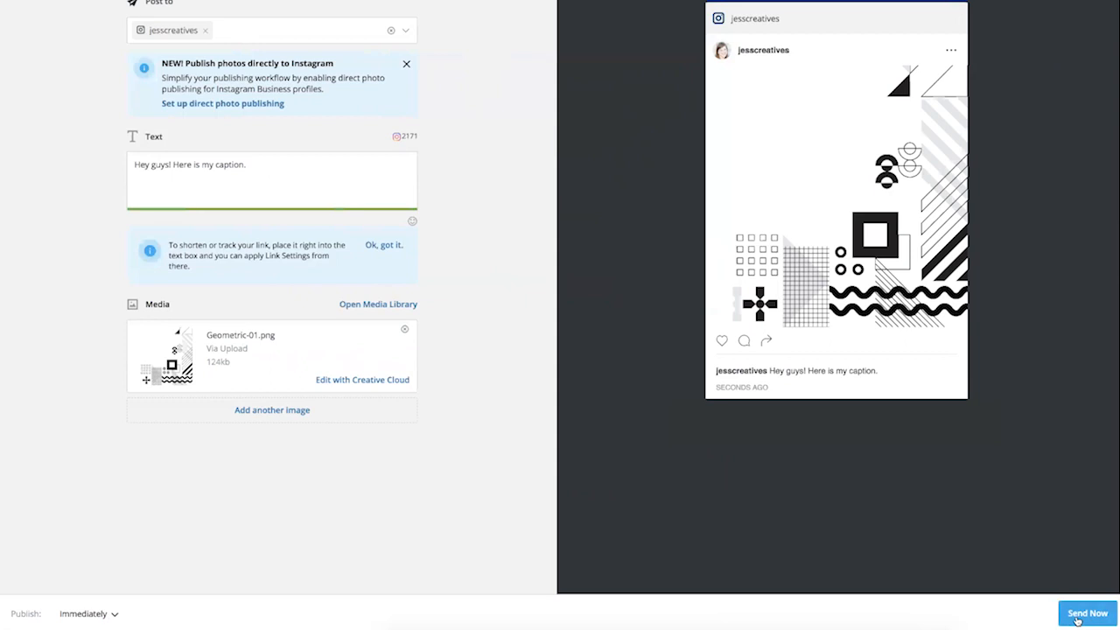
Step: Change the Publish option from Immediately to On schedule date
click(87, 613)
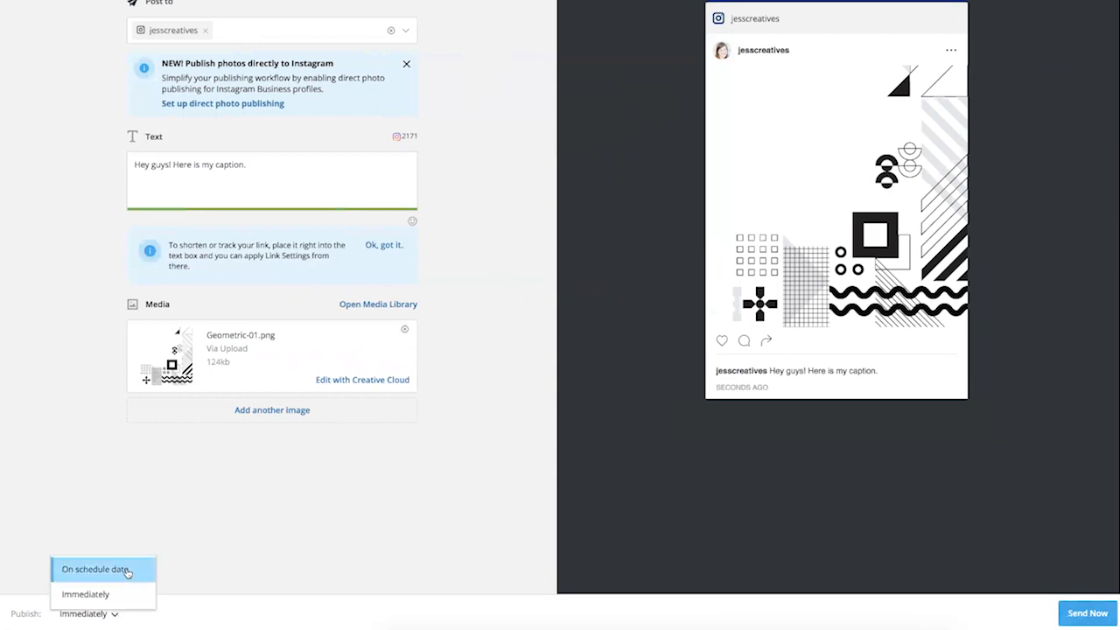
click(95, 568)
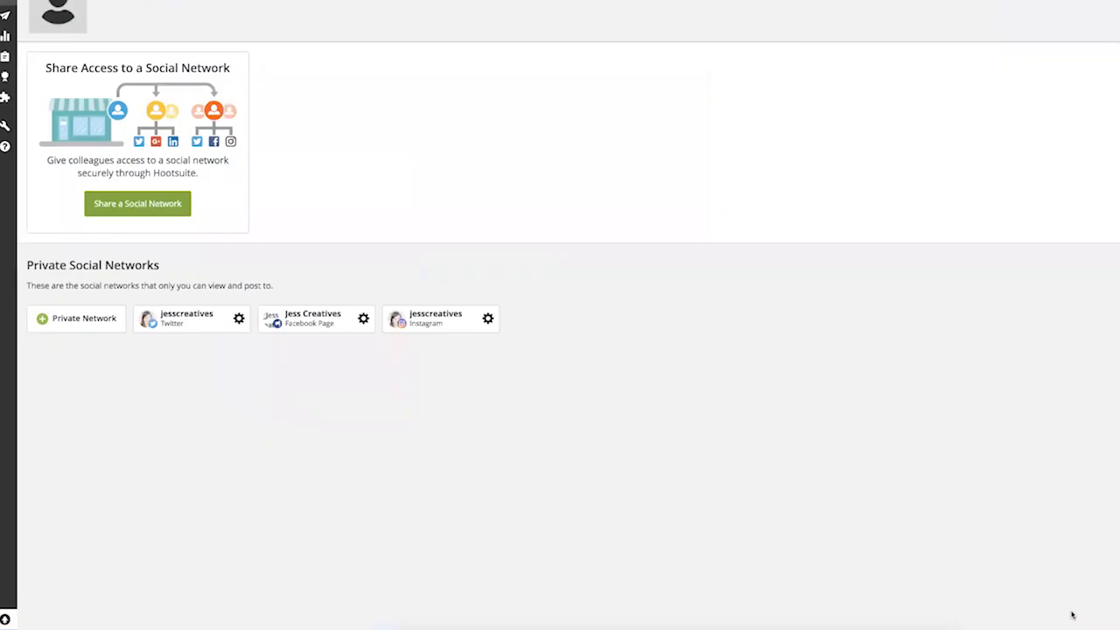
mouse_move(905, 435)
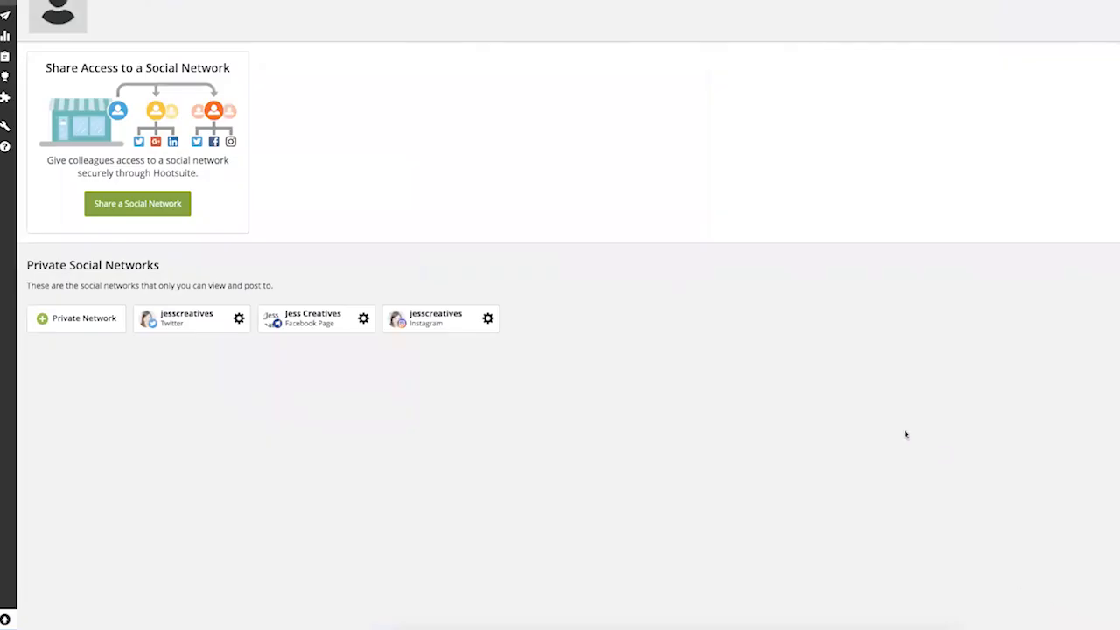